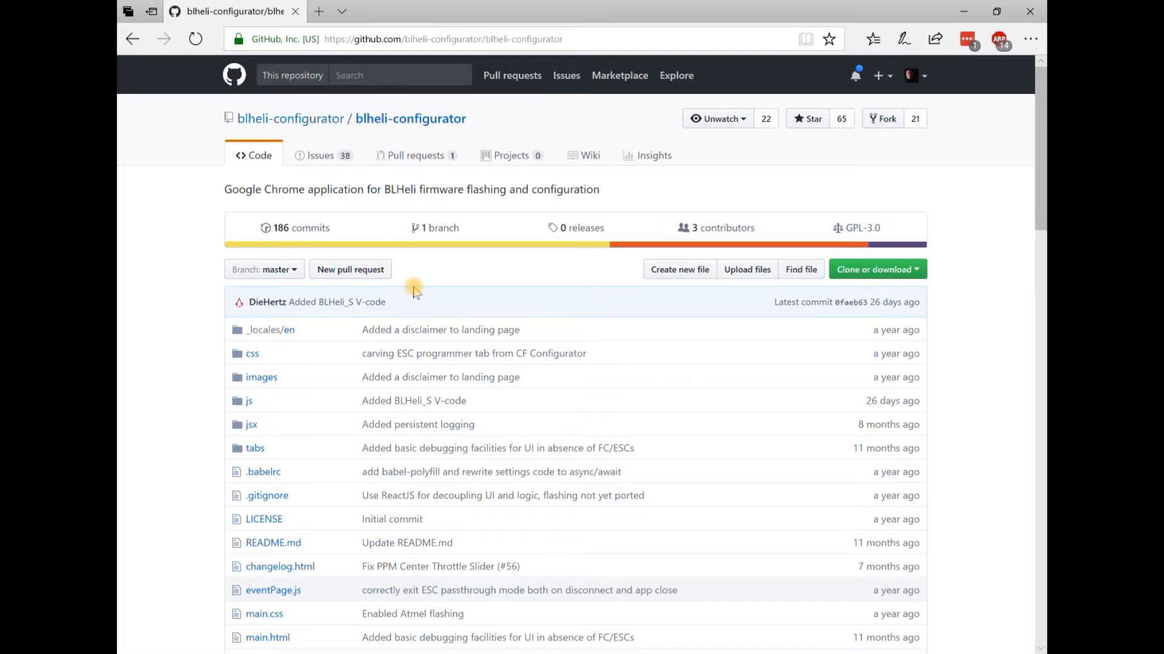
{"action": "mouse_move", "coordinate": [442, 288]}
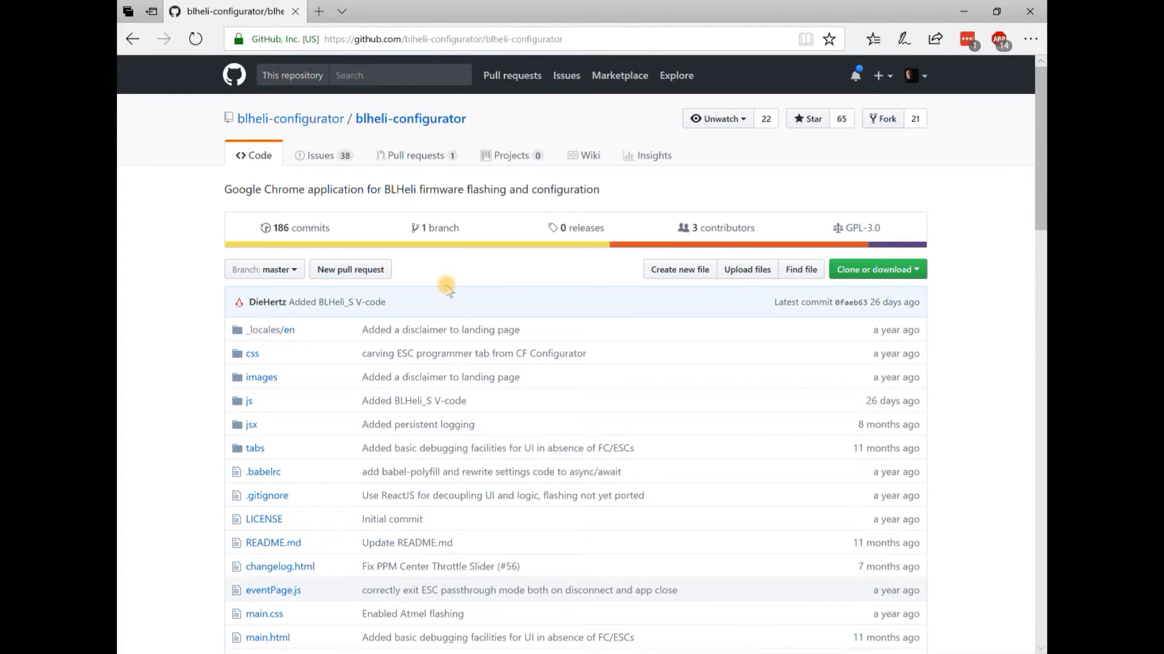
{"action": "mouse_move", "coordinate": [473, 282]}
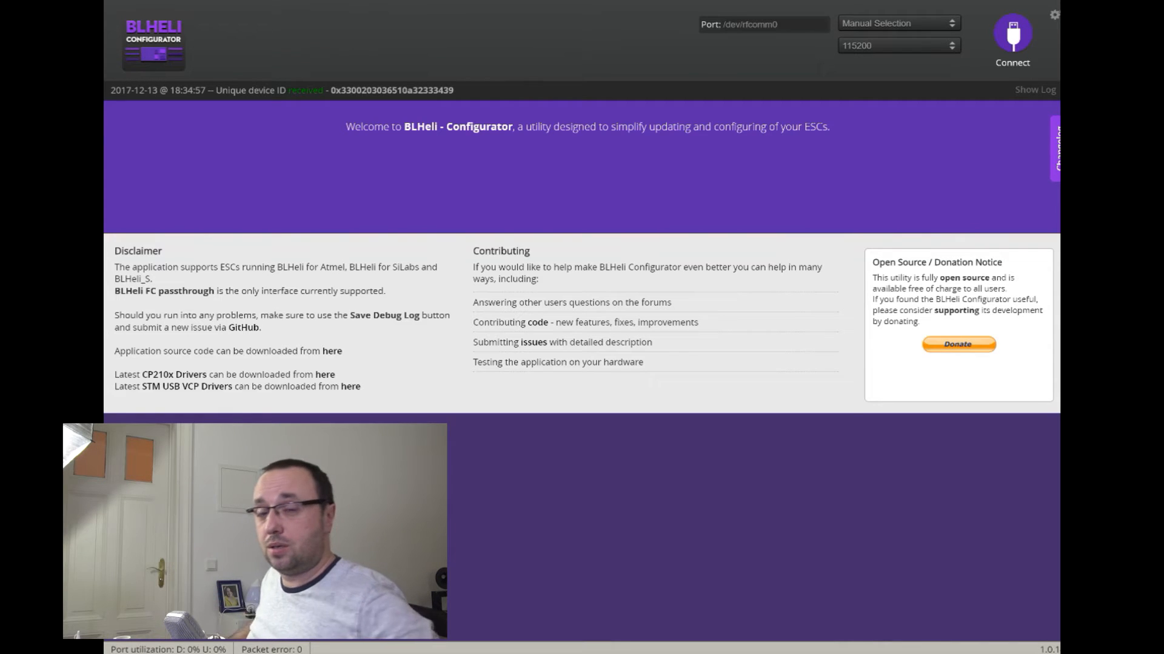
Connect to the flight controller on the COM3 serial port.
{"action": "left_click", "coordinate": [895, 24]}
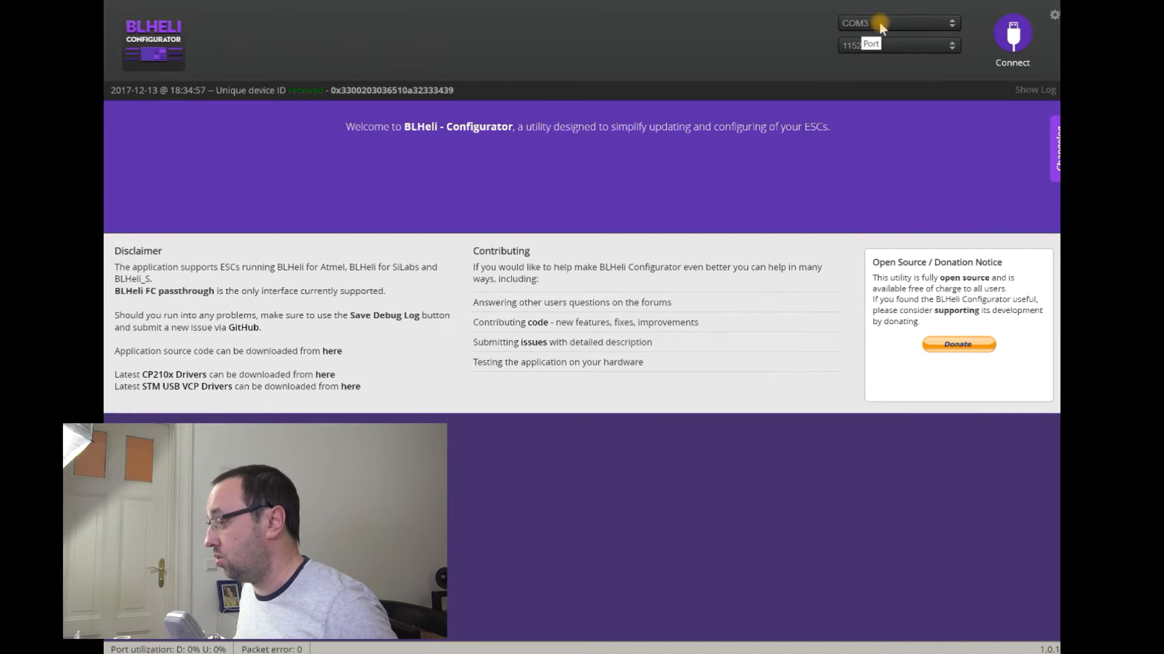
{"action": "left_click", "coordinate": [1011, 33]}
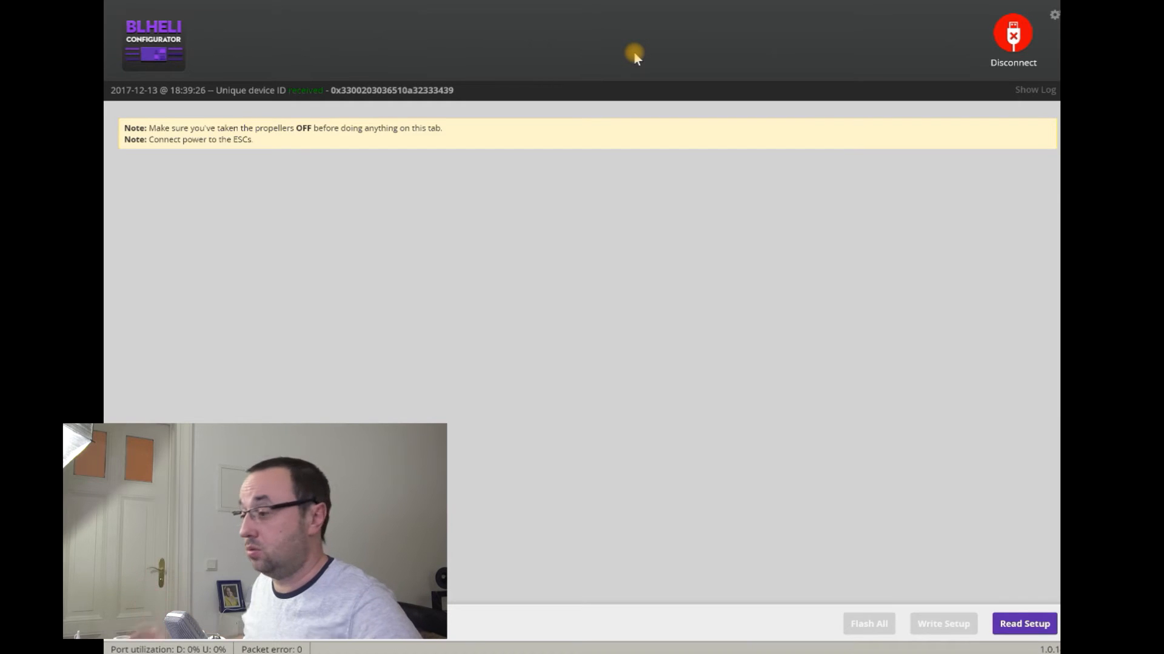
{"action": "mouse_move", "coordinate": [909, 505]}
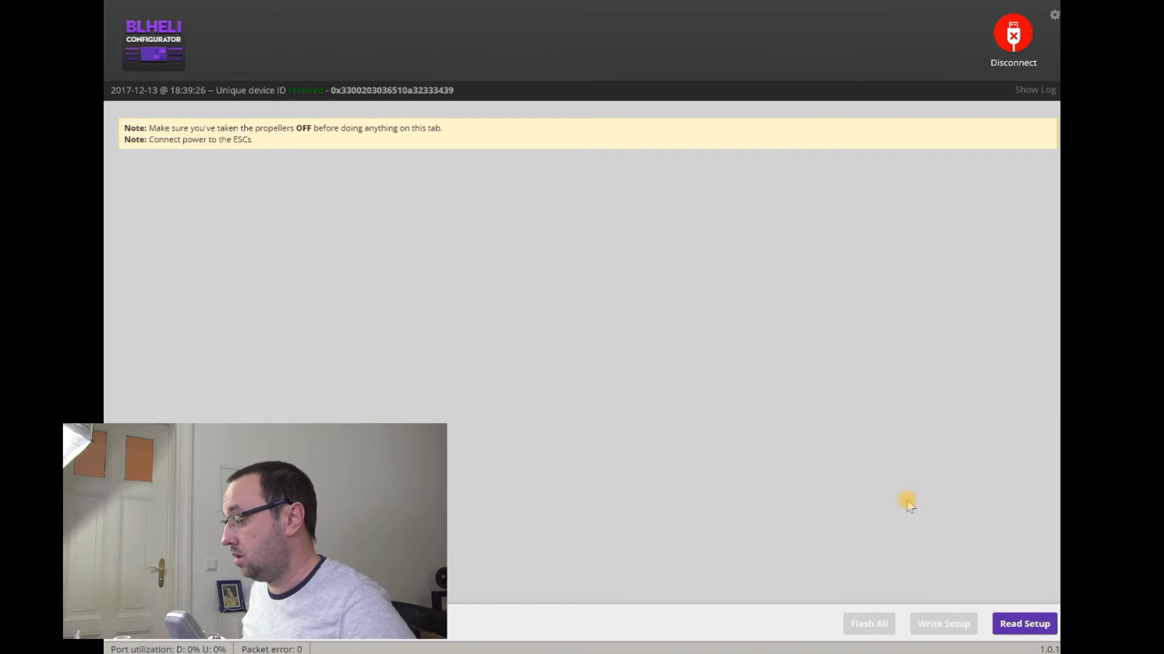
Read the setup from the four A-H-30 ESCs running firmware 16.63.
{"action": "left_click", "coordinate": [1025, 623]}
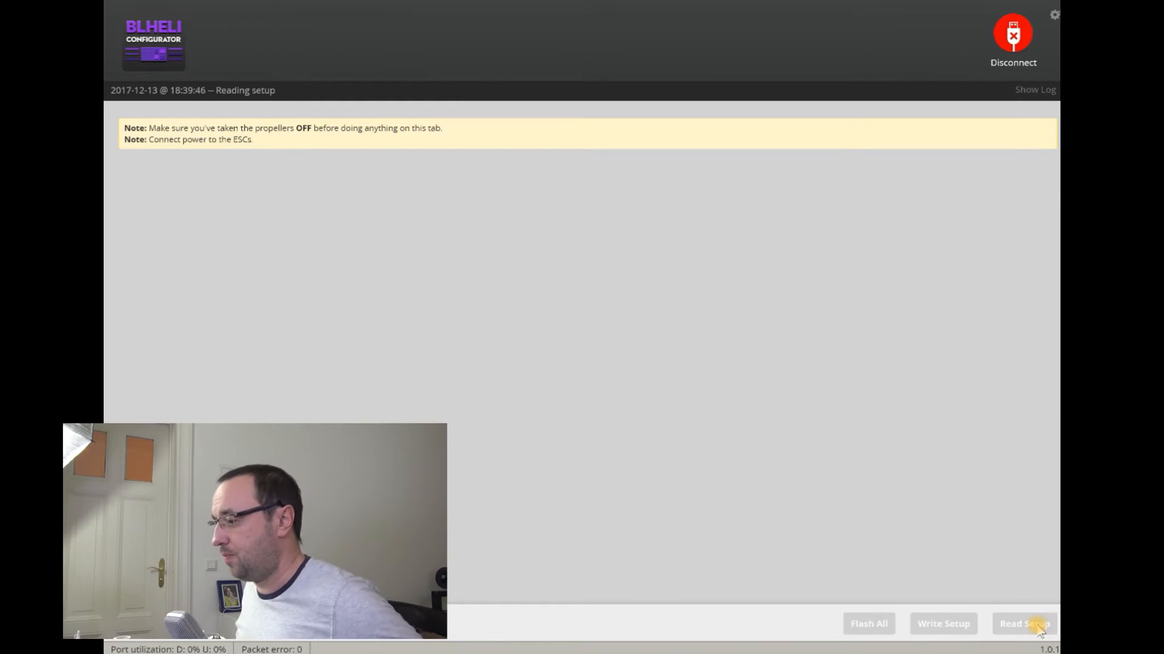
{"action": "left_click", "coordinate": [1024, 635]}
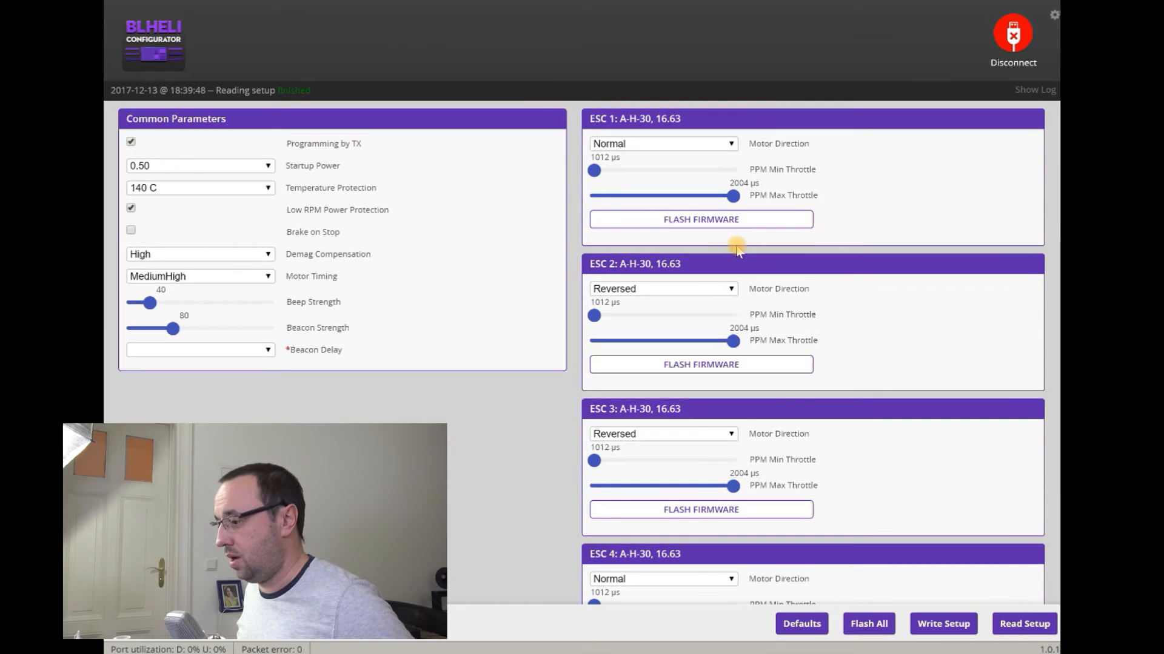
{"action": "mouse_move", "coordinate": [215, 258]}
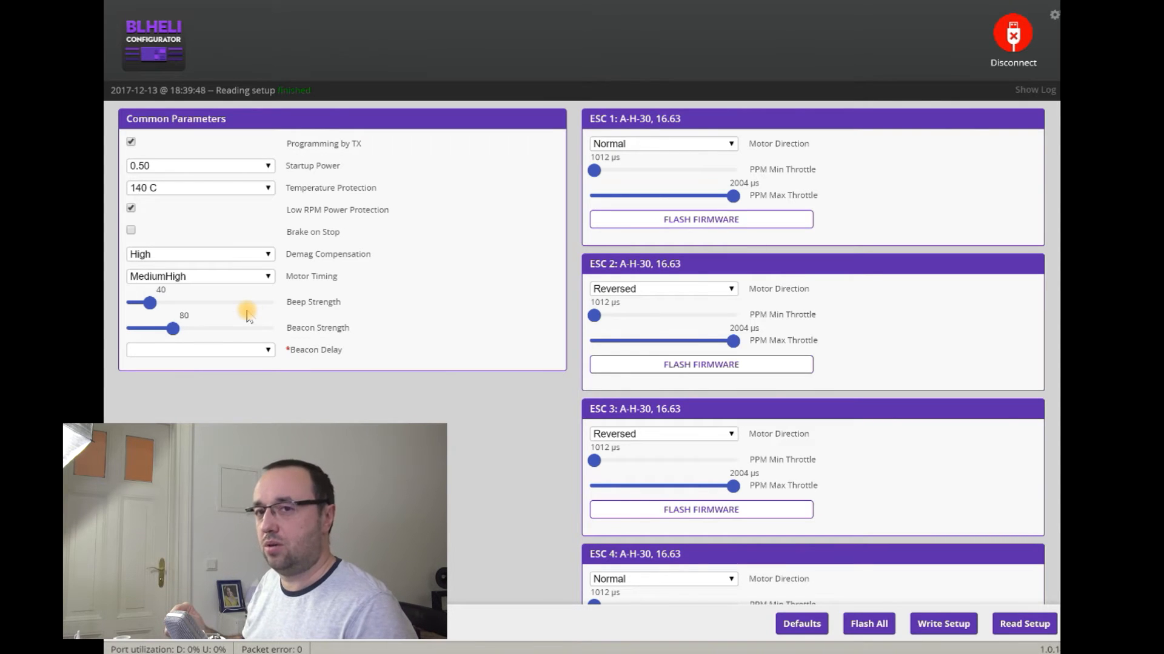
{"action": "mouse_move", "coordinate": [261, 306]}
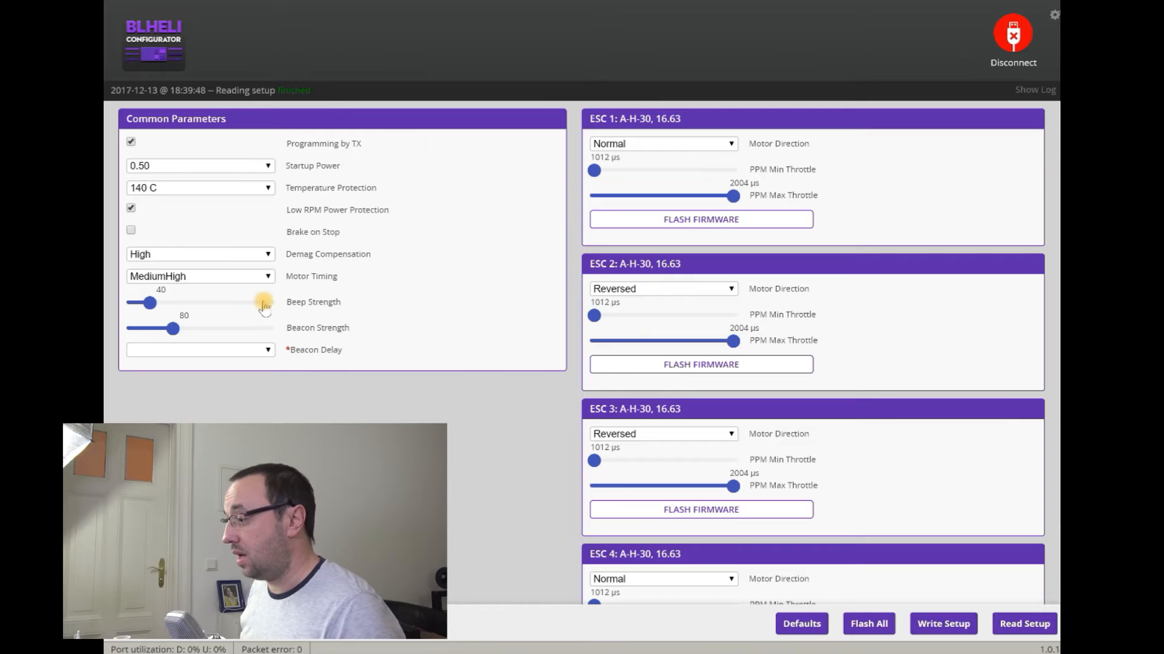
{"action": "mouse_move", "coordinate": [658, 128]}
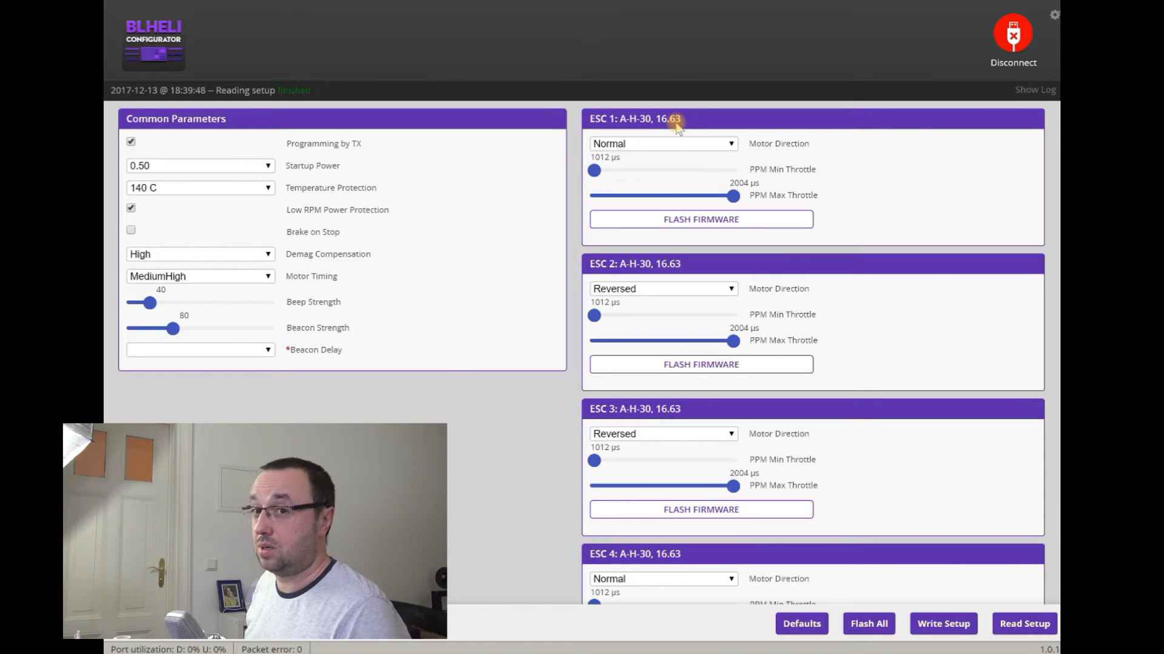
{"action": "mouse_move", "coordinate": [681, 183]}
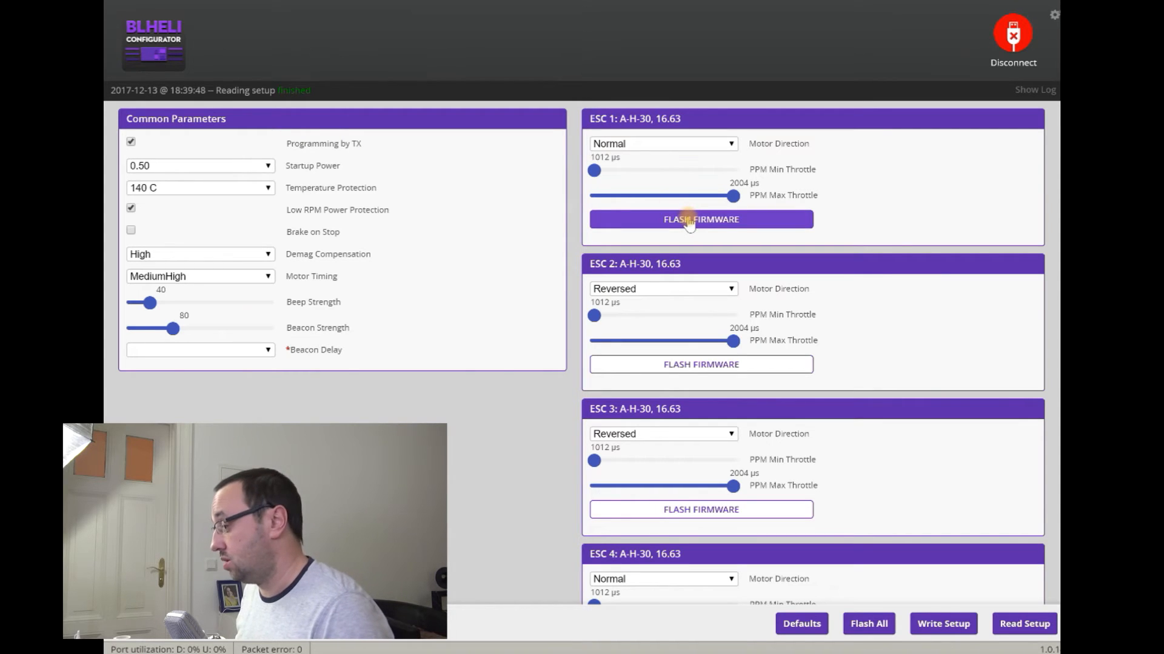
{"action": "mouse_move", "coordinate": [843, 522]}
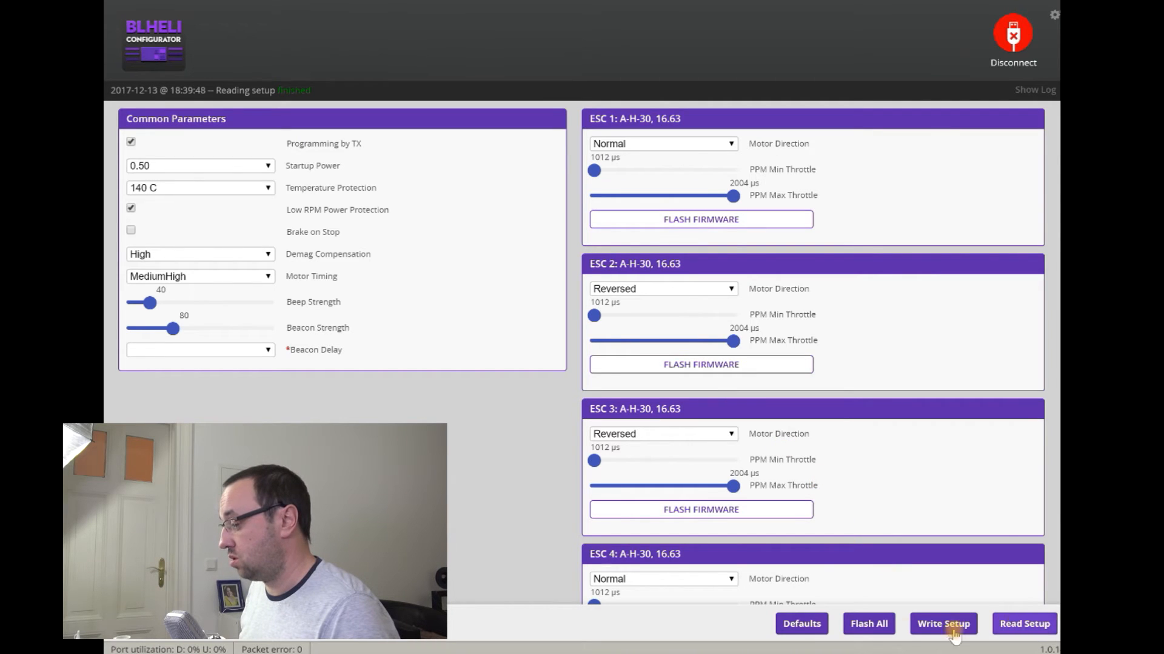
Flash all ESCs with firmware version 16.7 [Official] for the A-H-30 target.
{"action": "left_click", "coordinate": [868, 624]}
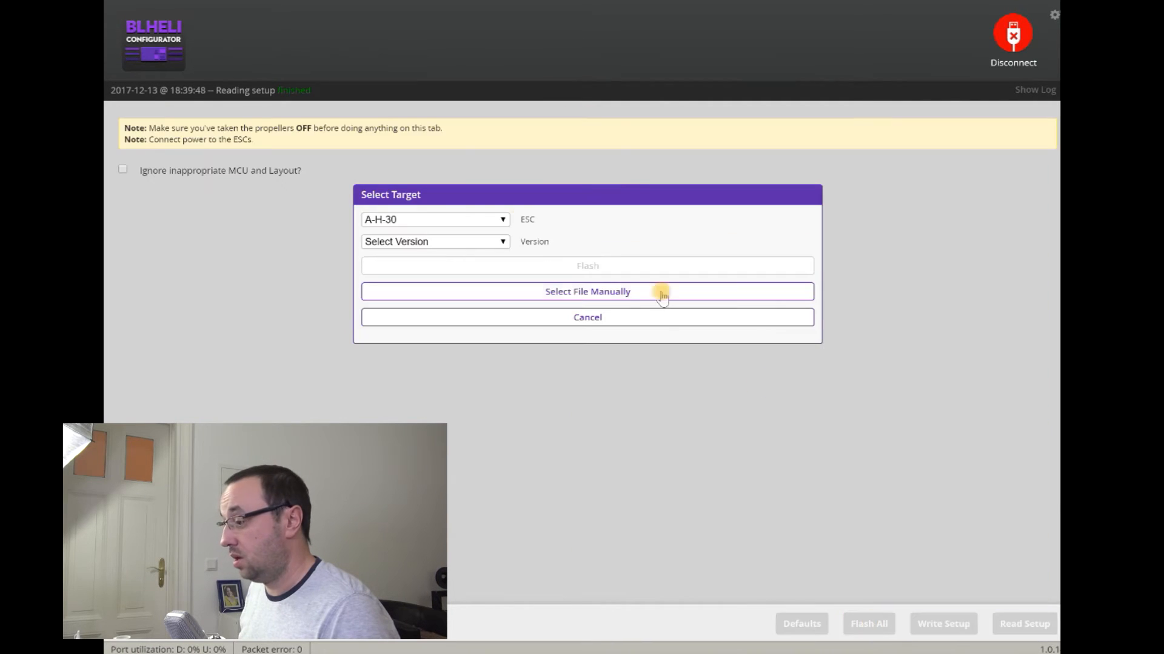
{"action": "mouse_move", "coordinate": [386, 220]}
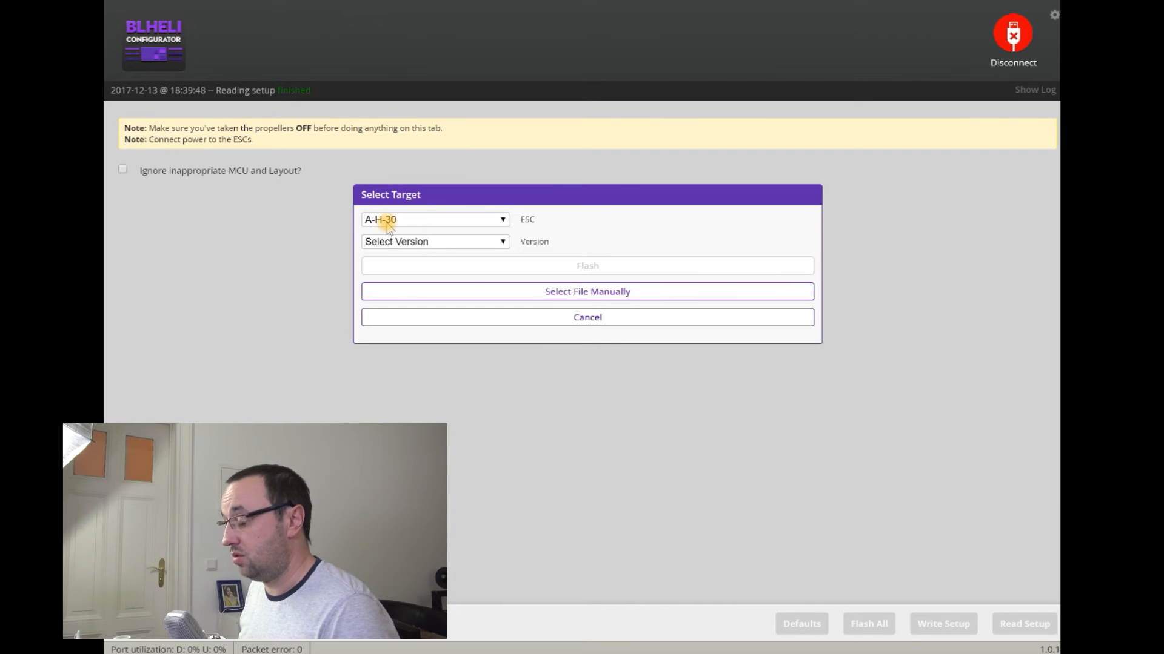
{"action": "mouse_move", "coordinate": [426, 245]}
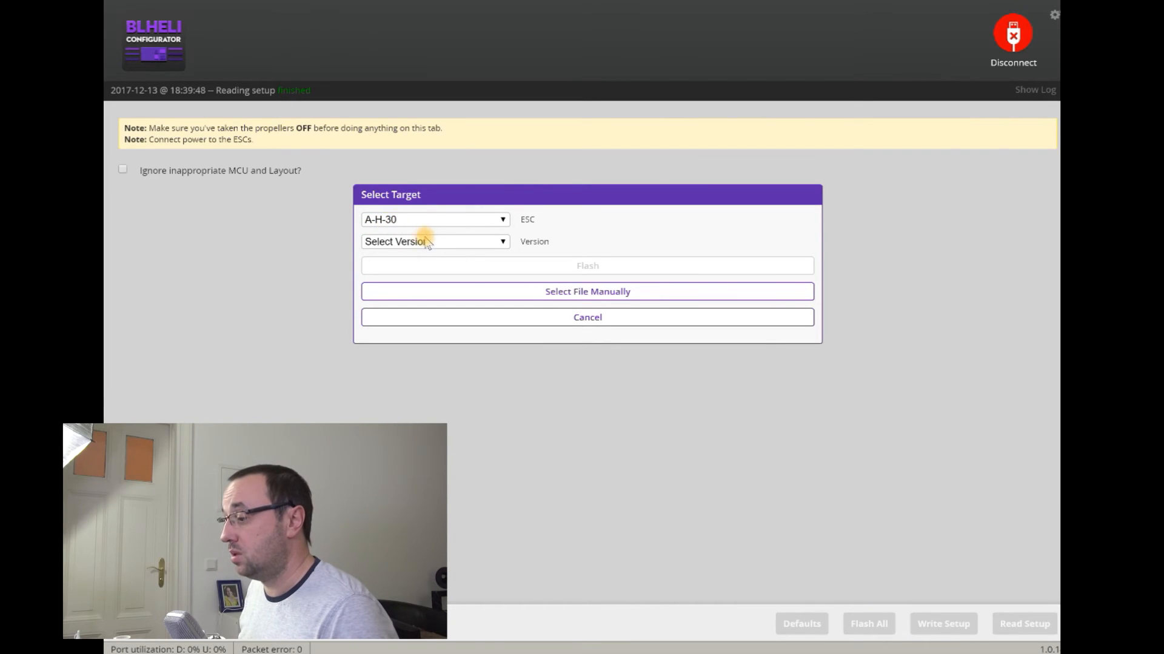
{"action": "left_click", "coordinate": [434, 241]}
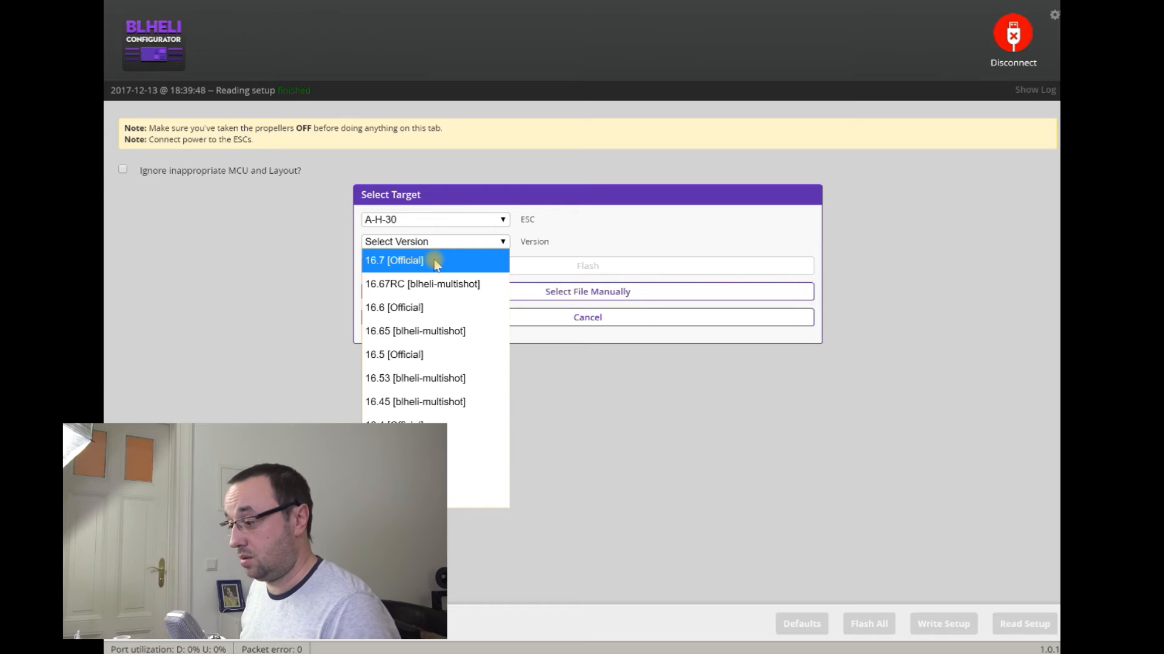
{"action": "left_click", "coordinate": [393, 260]}
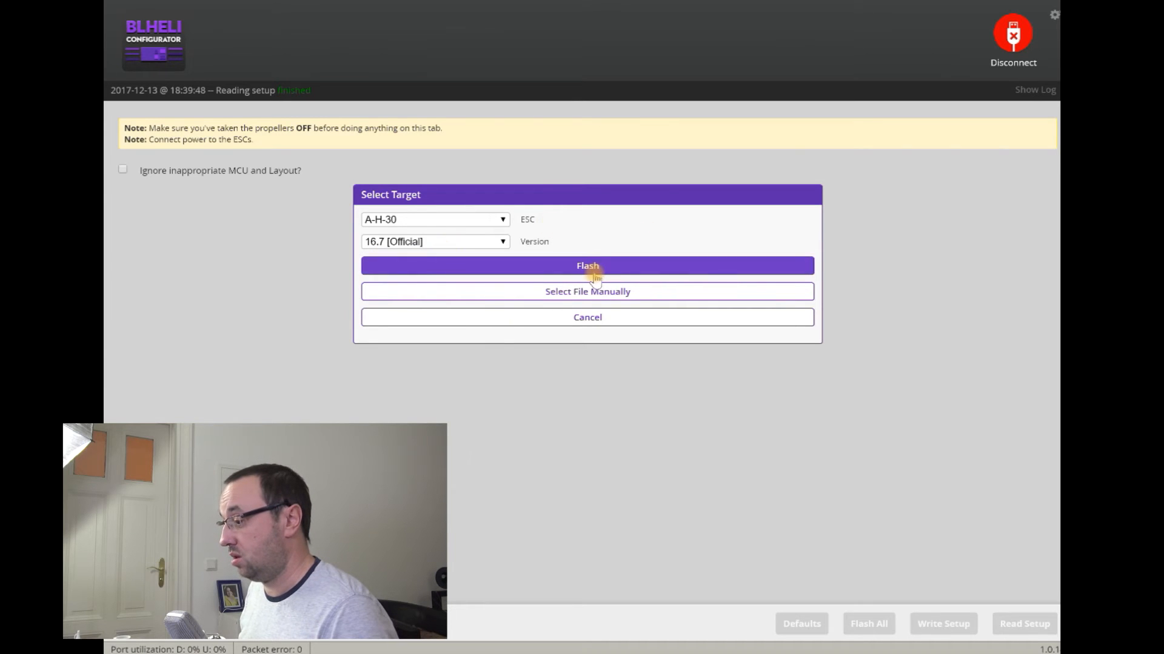
{"action": "left_click", "coordinate": [586, 265]}
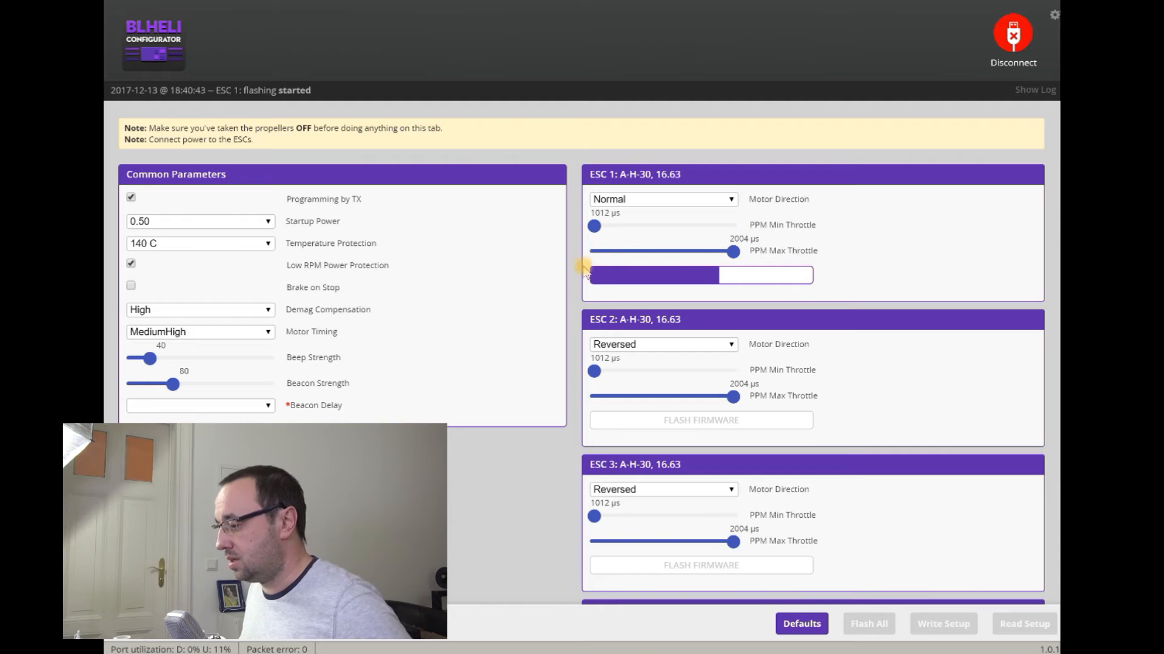
{"action": "mouse_move", "coordinate": [851, 404]}
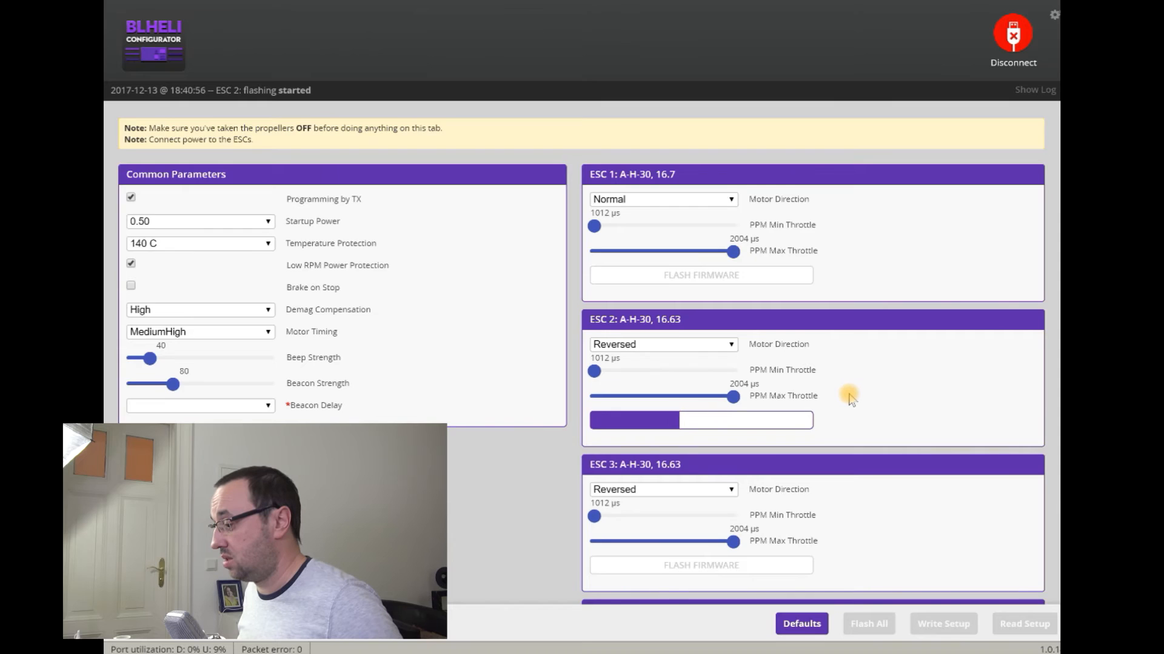
Wait while ESCs 1 through 4 finish flashing to version 16.7.
{"action": "scroll", "scroll_direction": "down", "scroll_amount": 3}
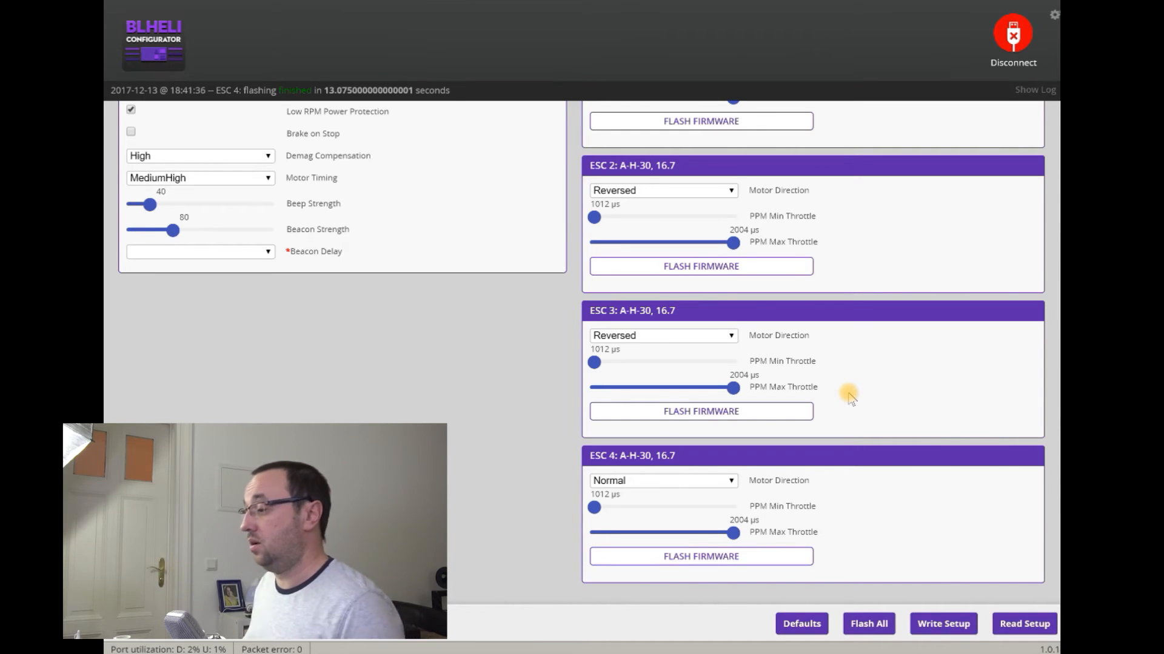
{"action": "scroll", "scroll_direction": "up", "scroll_amount": 3}
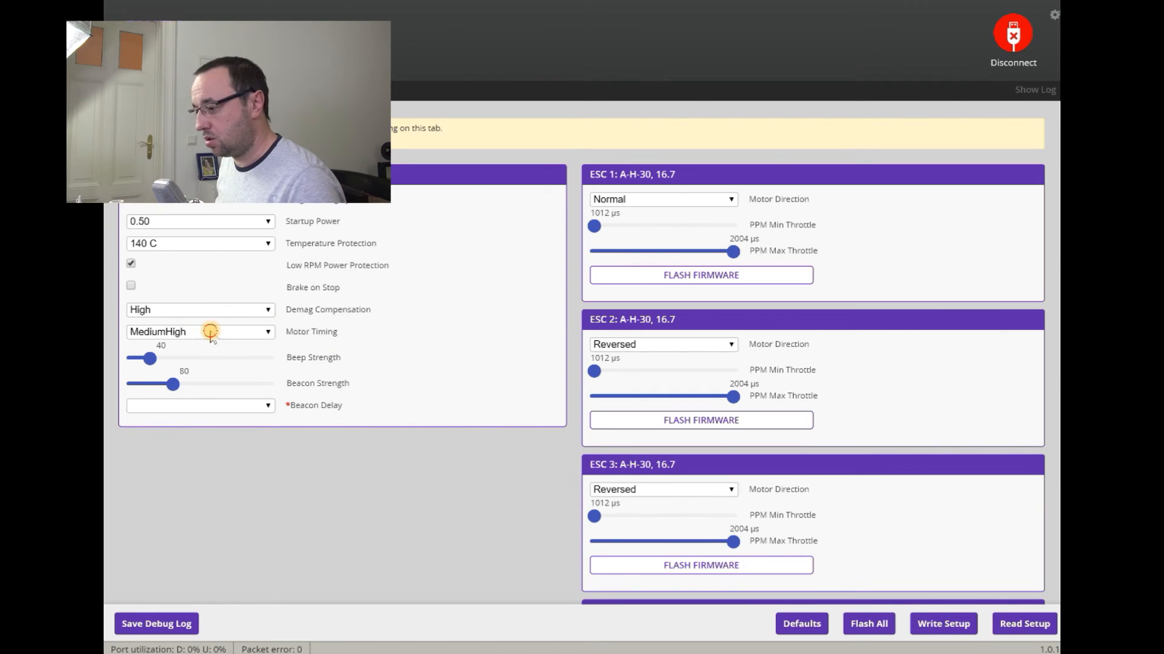
Set Motor Timing to Medium, keep ESC 2 Reversed, and write the setup.
{"action": "left_click", "coordinate": [199, 331]}
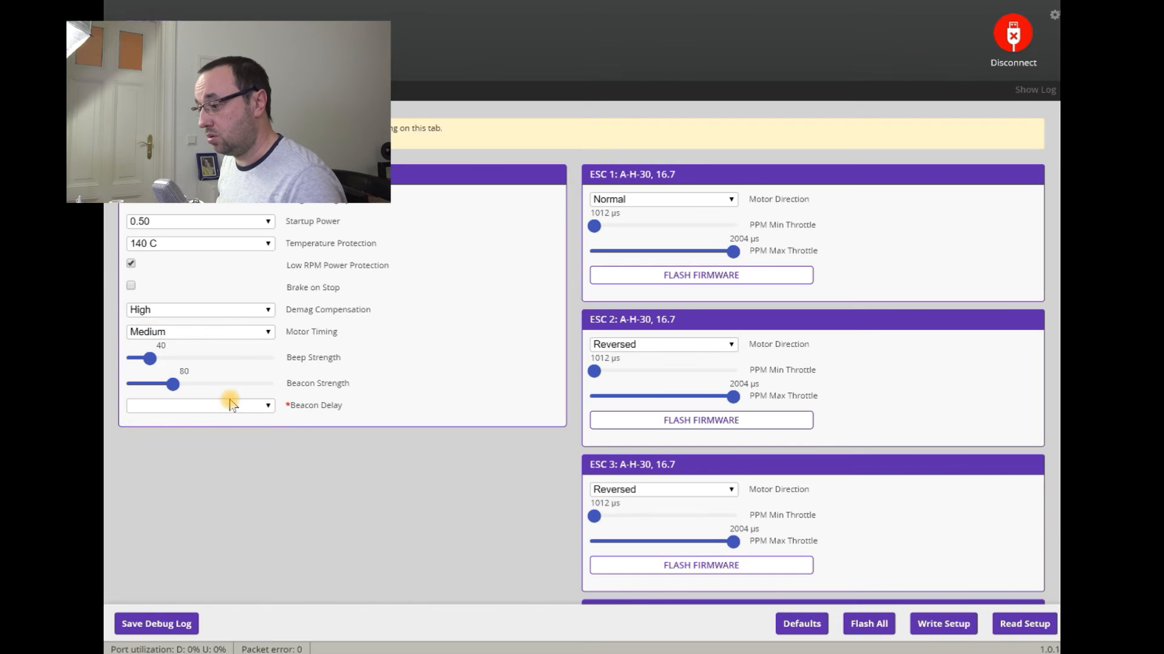
{"action": "mouse_move", "coordinate": [316, 459]}
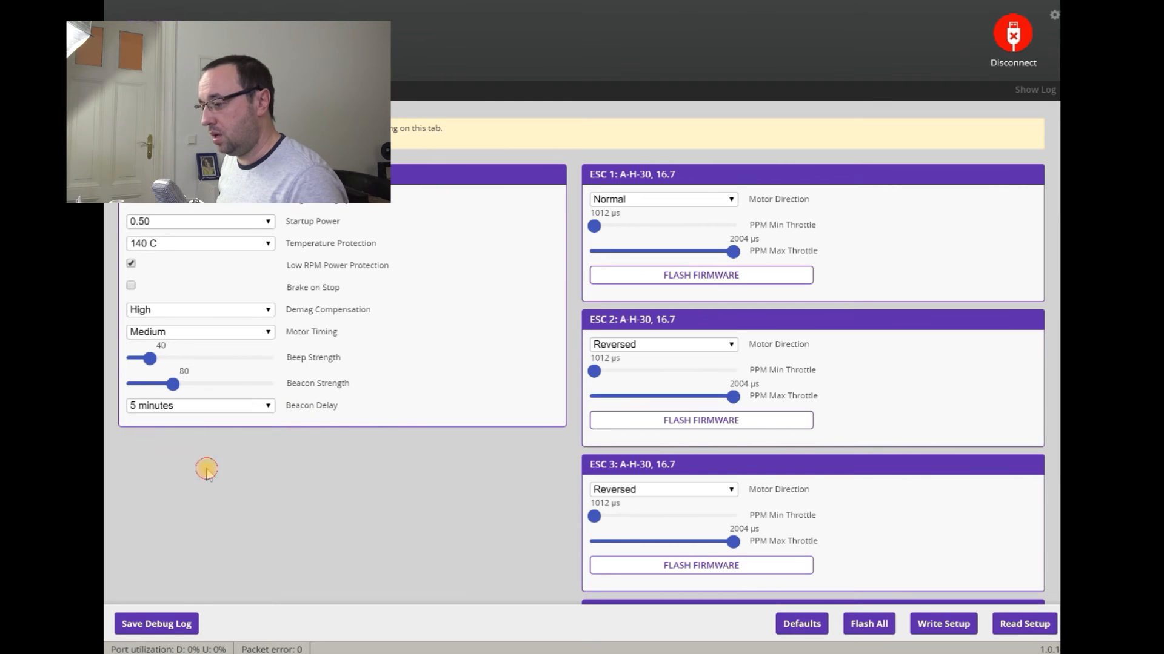
{"action": "mouse_move", "coordinate": [369, 509]}
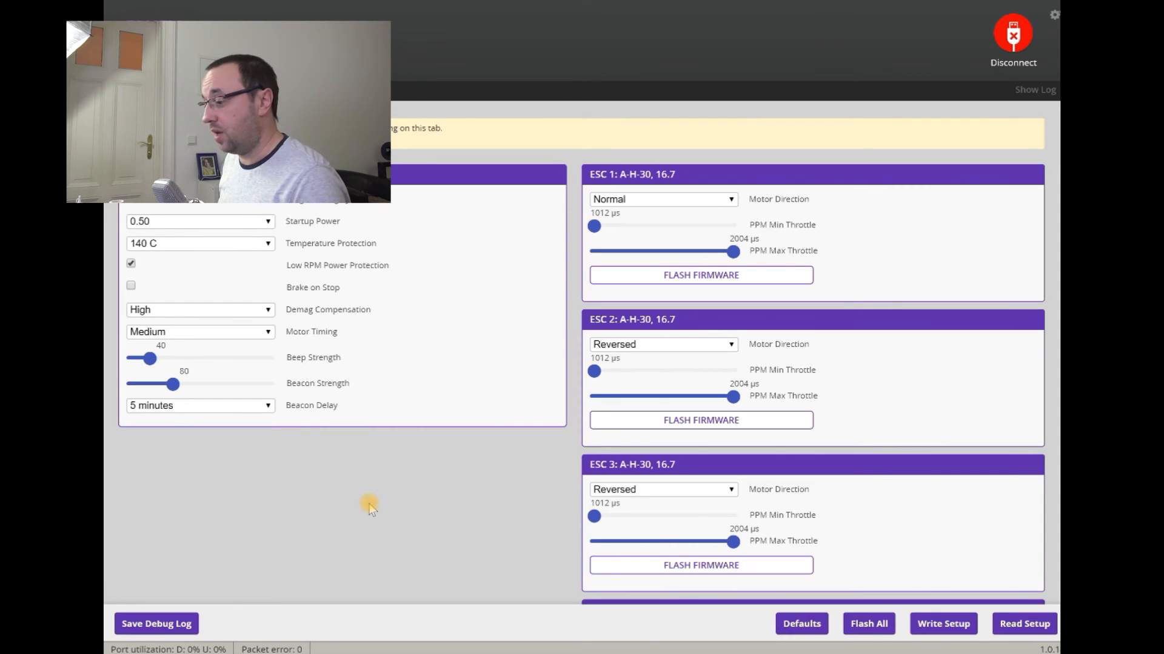
{"action": "mouse_move", "coordinate": [226, 443]}
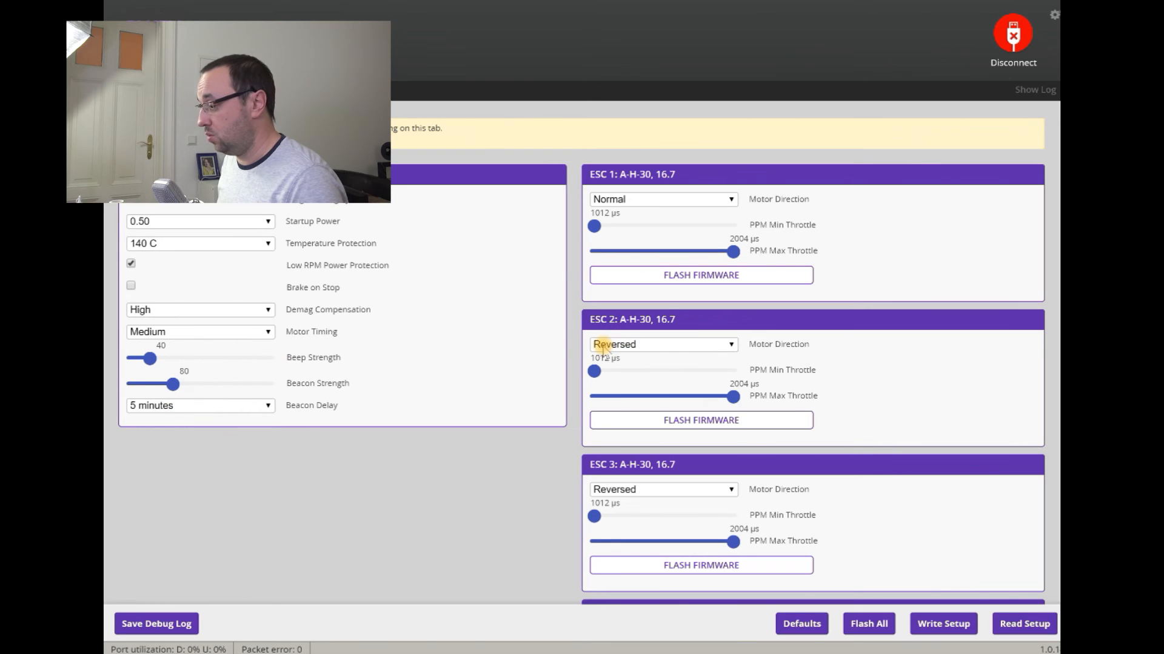
{"action": "left_click", "coordinate": [661, 344]}
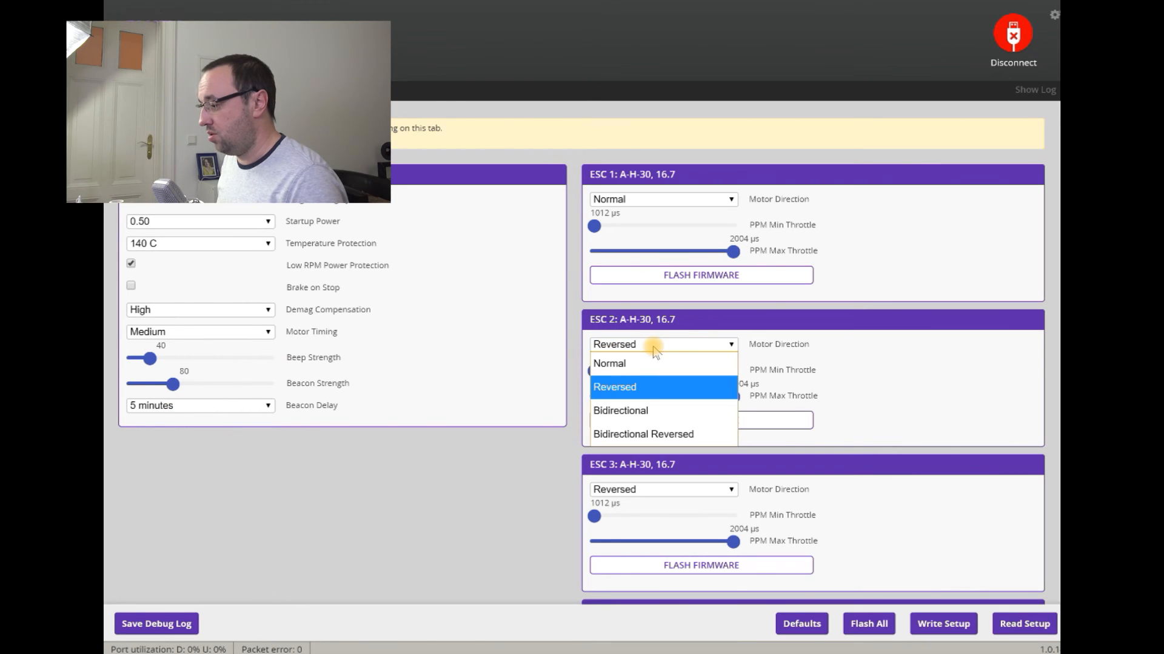
{"action": "left_click", "coordinate": [614, 386]}
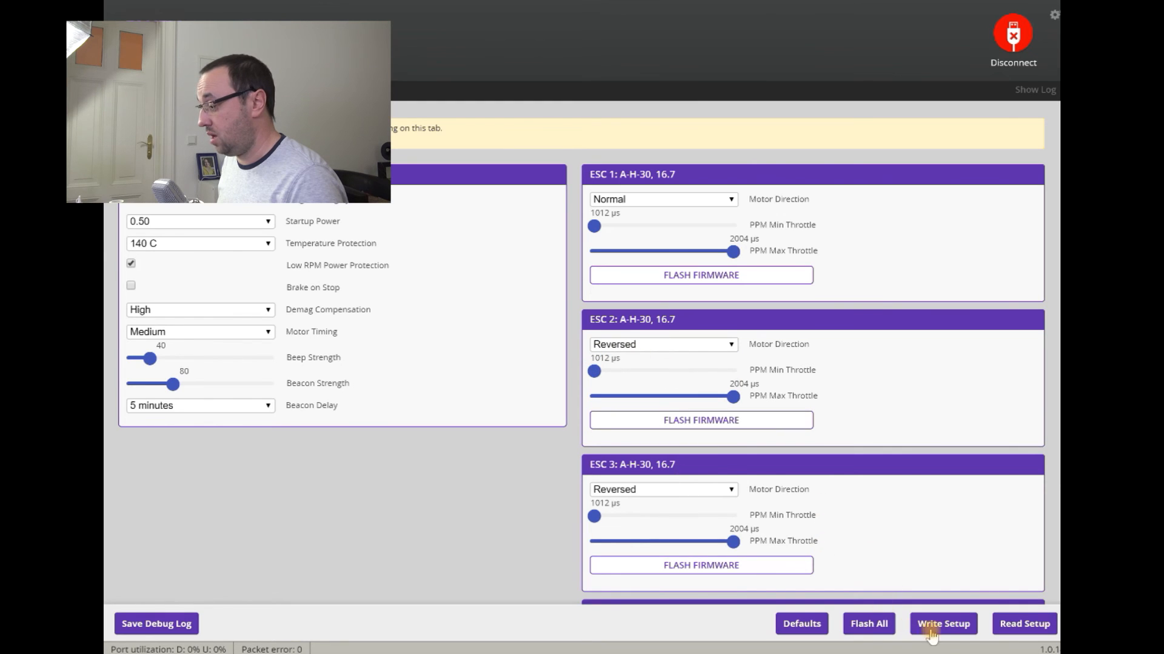
{"action": "left_click", "coordinate": [943, 624]}
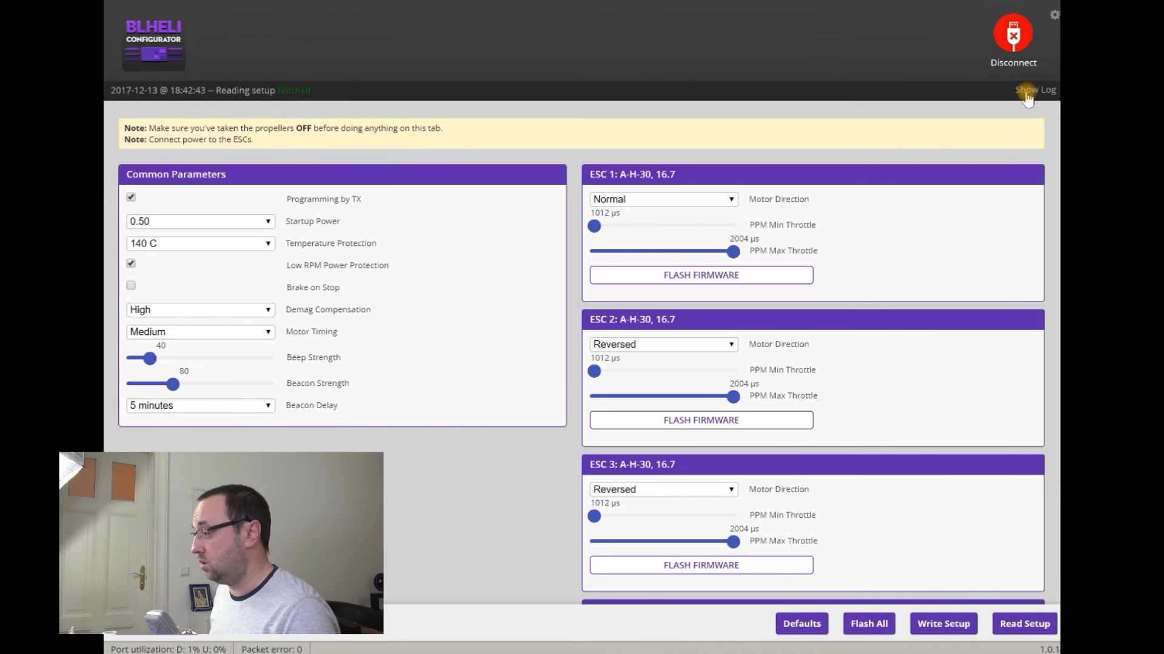
Check the log confirming 112 bytes written to each of the four ESCs.
{"action": "left_click", "coordinate": [1033, 90]}
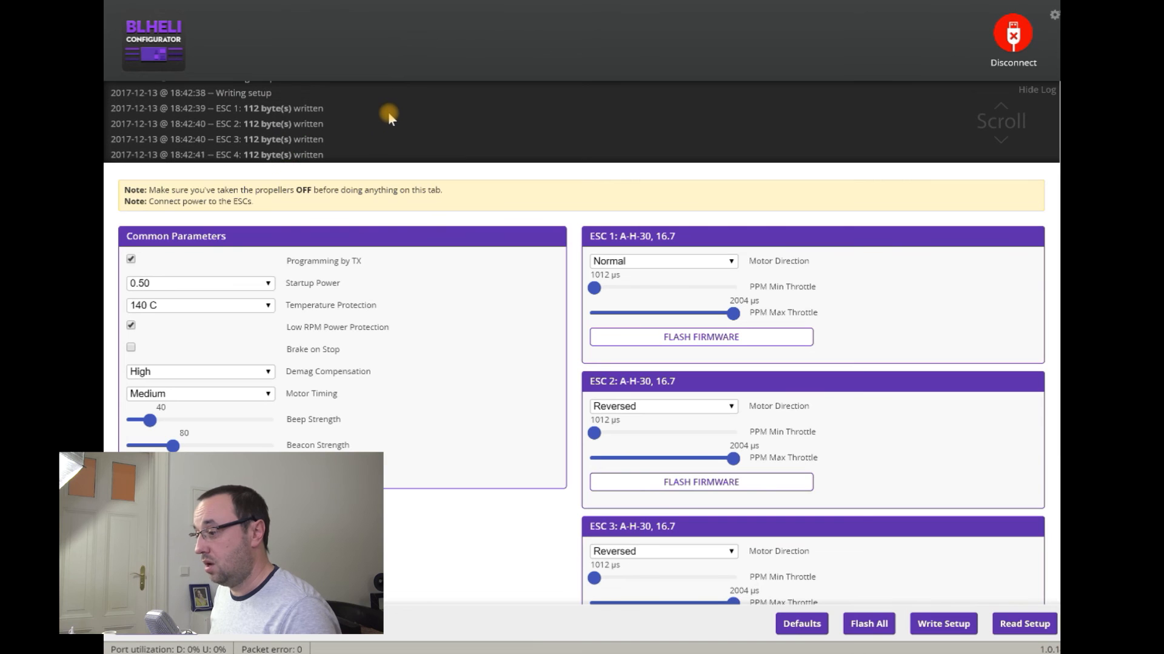
{"action": "mouse_move", "coordinate": [261, 179]}
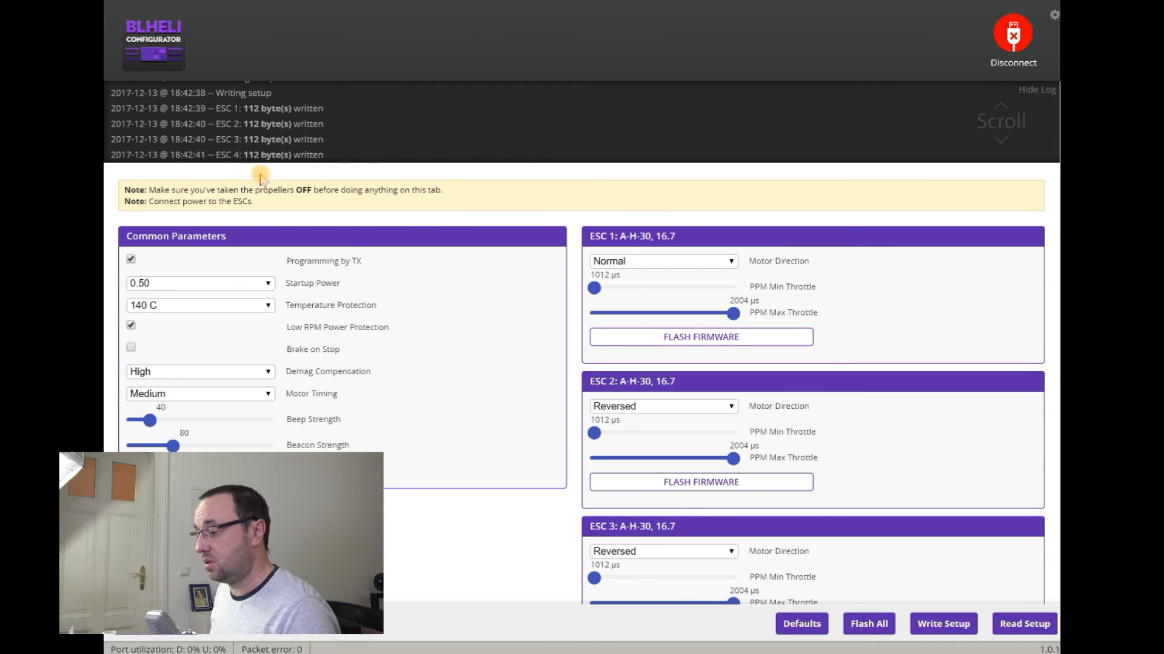
{"action": "scroll", "scroll_direction": "down", "scroll_amount": 3}
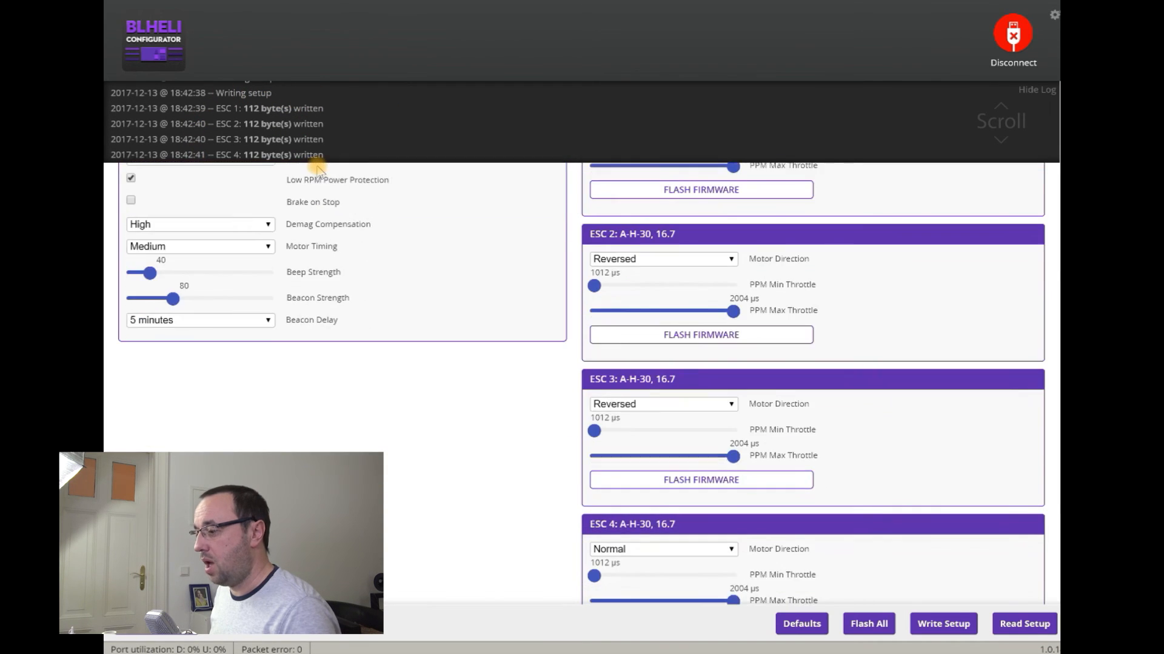